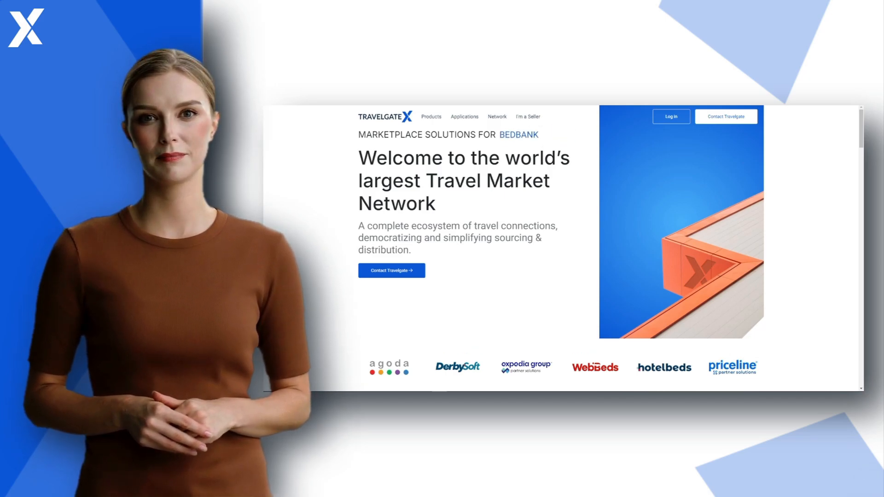
Step: Log in from the Travelgate X homepage and land on the buyer Dashboard
left_click(670, 117)
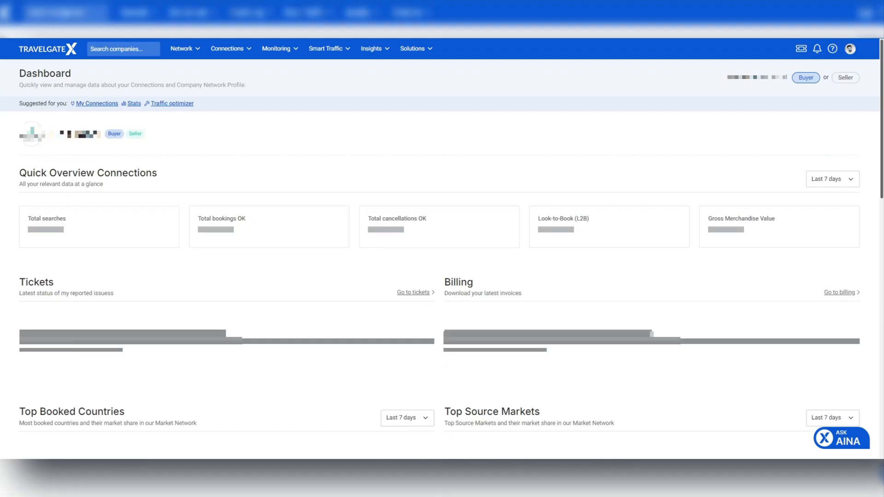
left_click(845, 77)
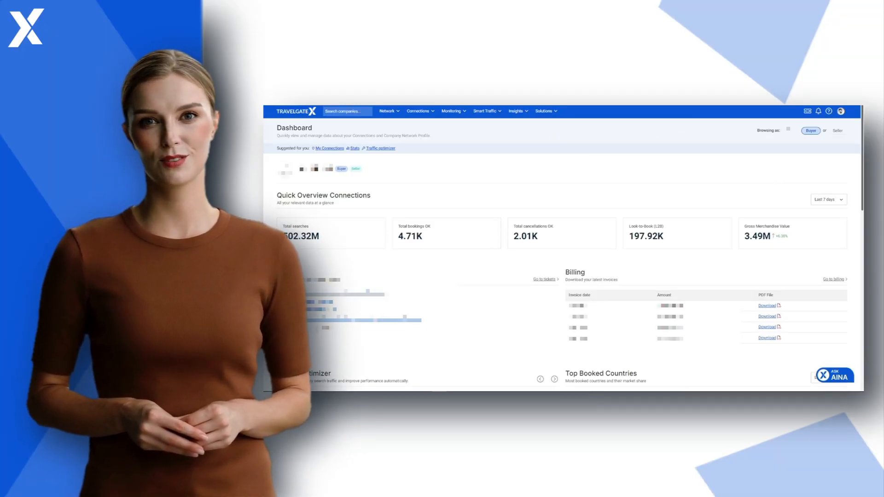
Step: Go to Connections > My Connections and start creating a new partner connection
left_click(419, 111)
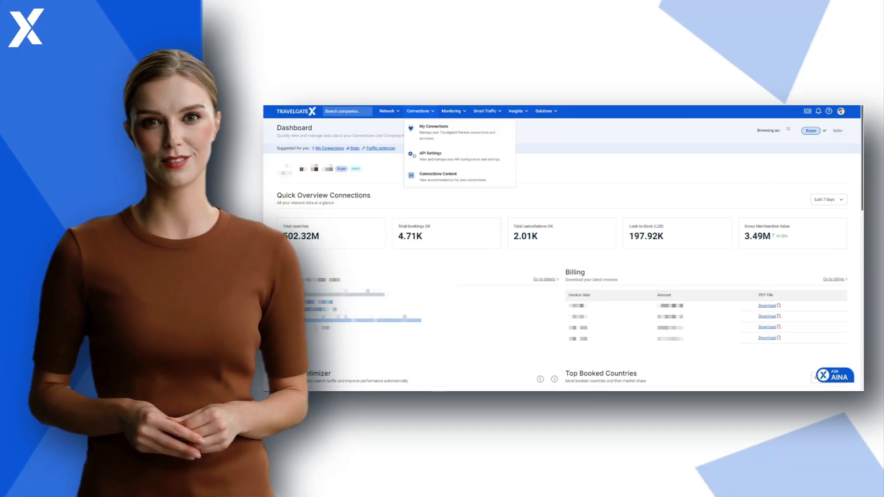
left_click(433, 126)
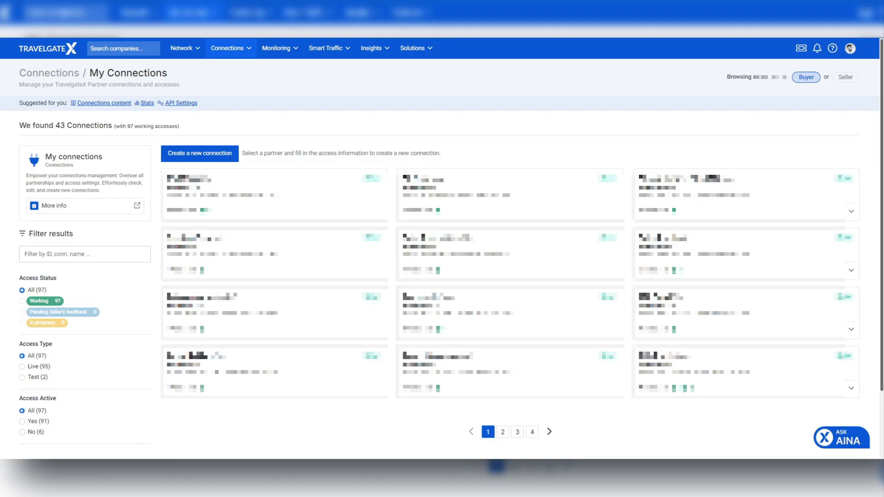
left_click(199, 153)
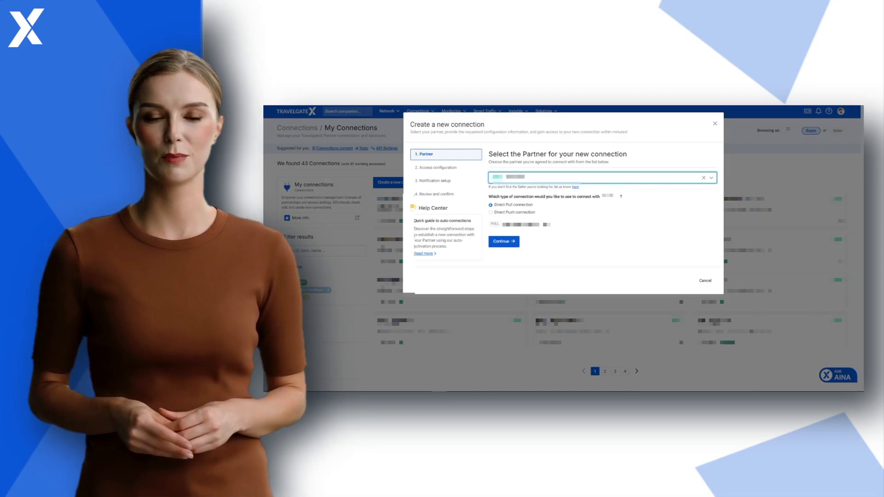
Step: Select Direct Pull as the connection method and continue to access configuration
left_click(334, 198)
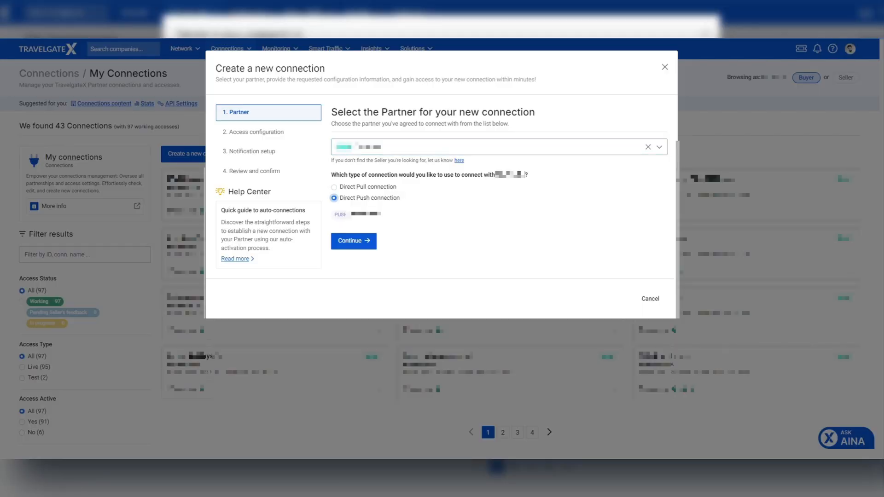
left_click(334, 186)
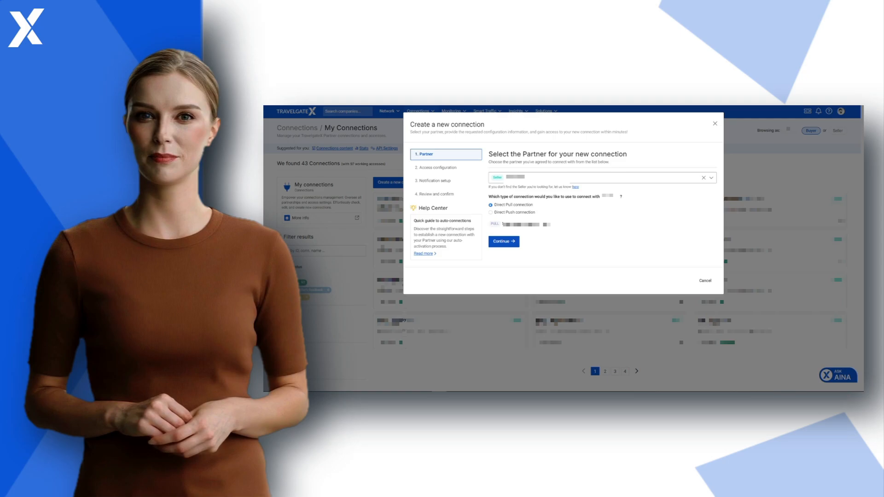
left_click(502, 241)
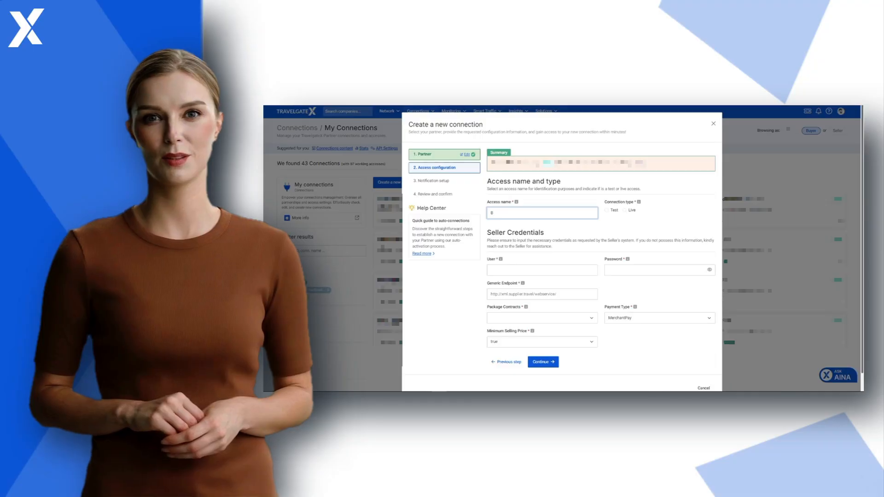
Step: Name the access 'B2B rates' and pick Live as the connection type
type("2B")
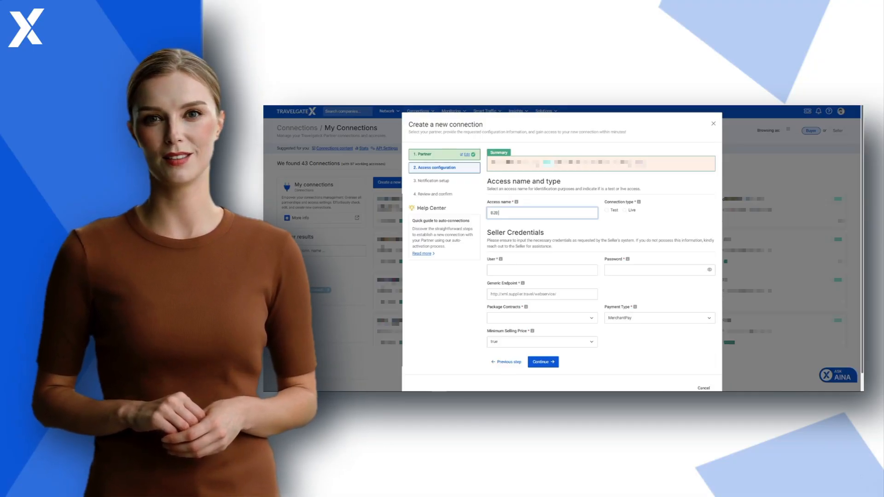
type("rates")
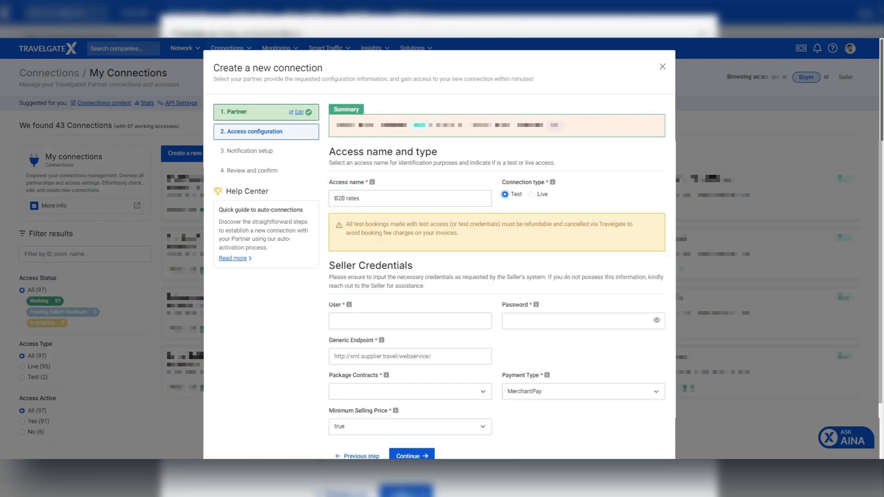
left_click(531, 194)
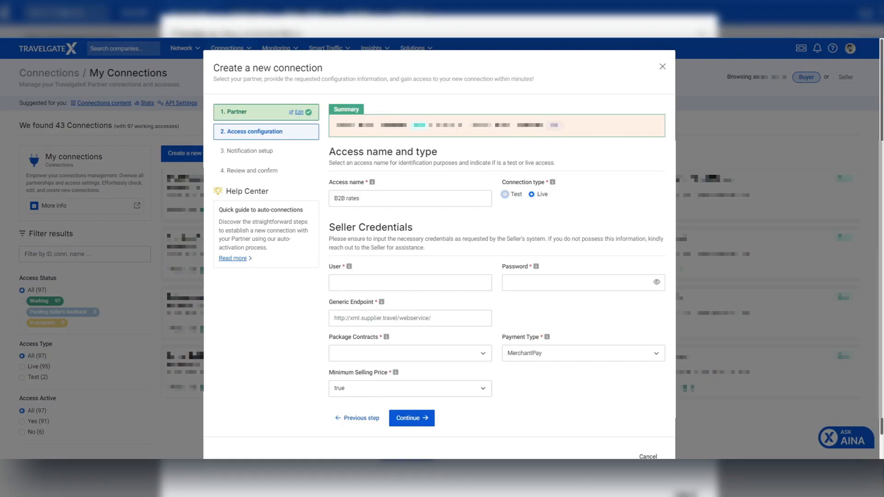
Step: Switch to a Test connection, enter the seller password, and continue to review
left_click(507, 194)
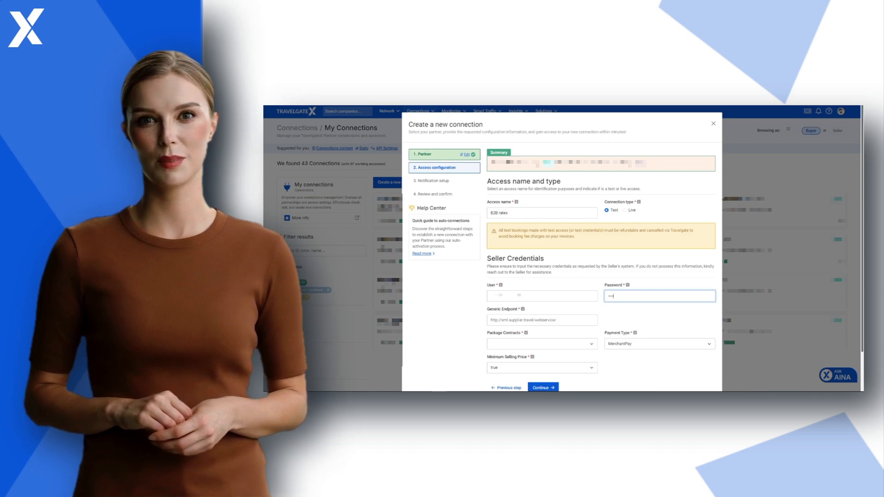
type("password")
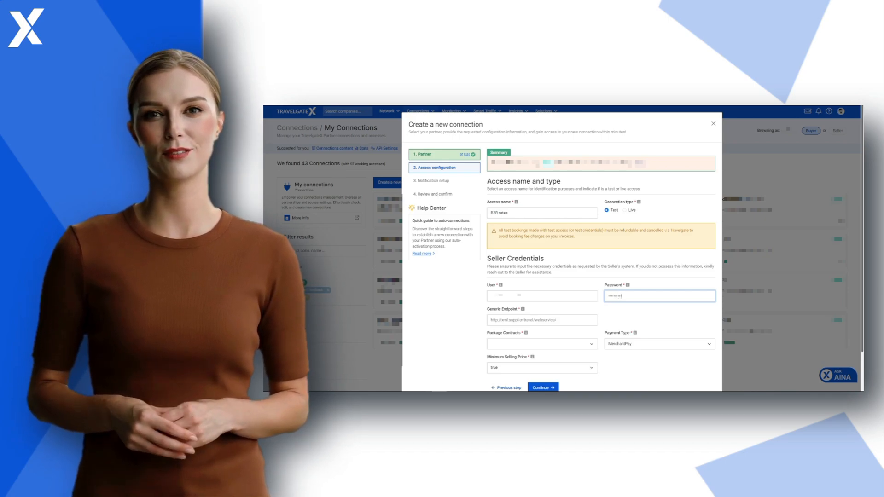
left_click(542, 387)
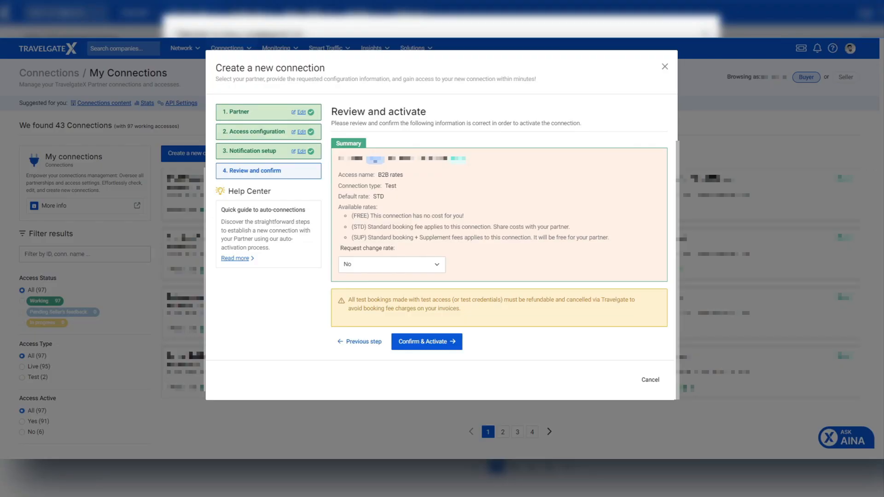
Step: Open the Request change rate dropdown to view the No, SUP and FREE options
left_click(392, 263)
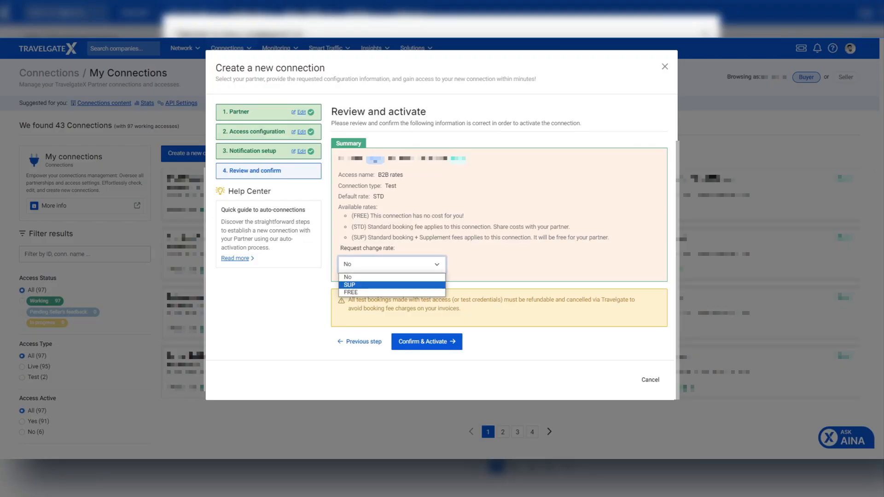
mouse_move(391, 292)
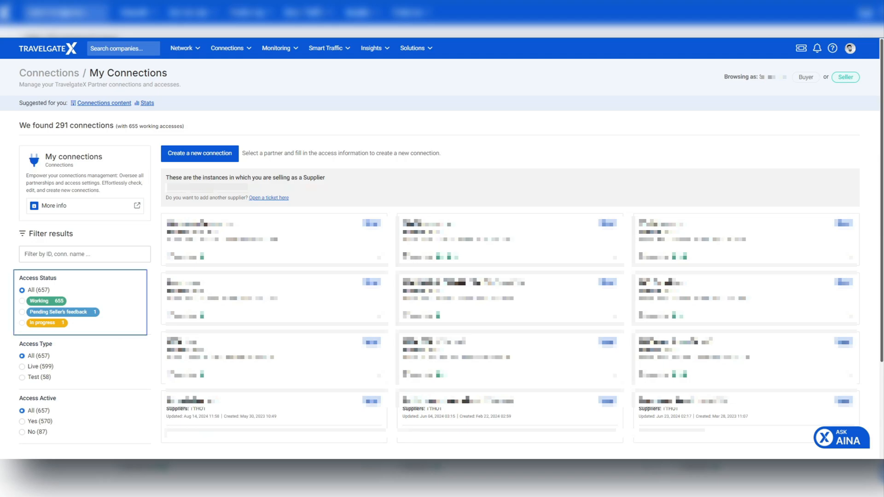
Step: Scroll through the seller-side connection cards in My Connections
scroll("down", 3)
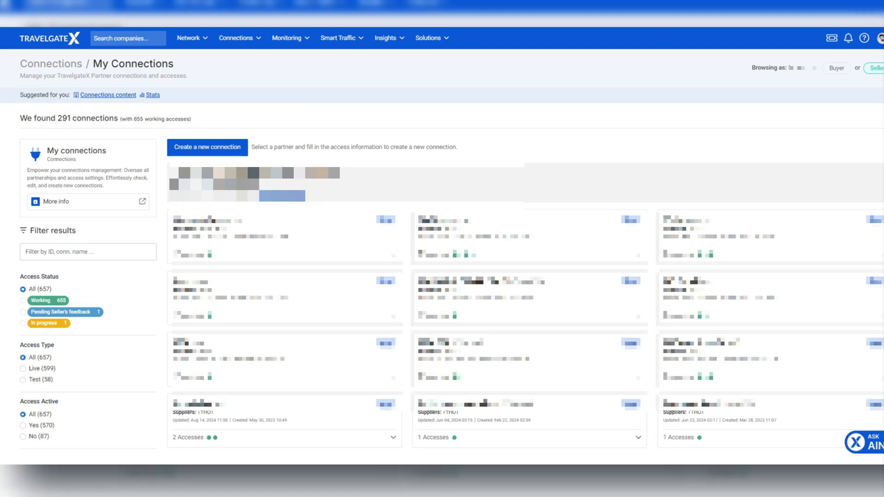
scroll("down", 3)
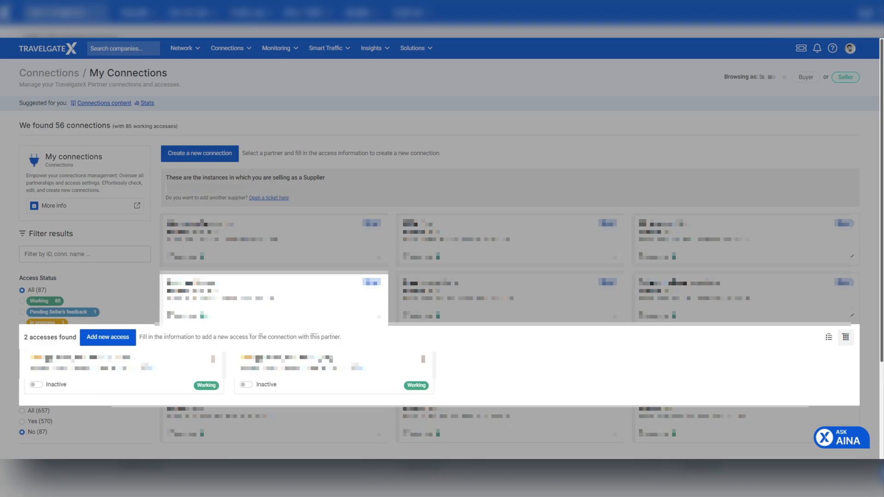
mouse_move(275, 410)
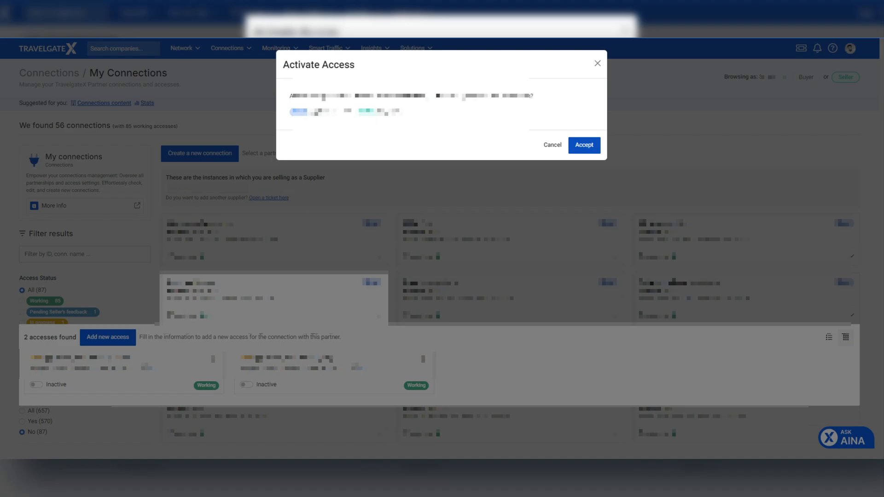
Step: Accept activation of the partner's second access so it shows Active
left_click(583, 145)
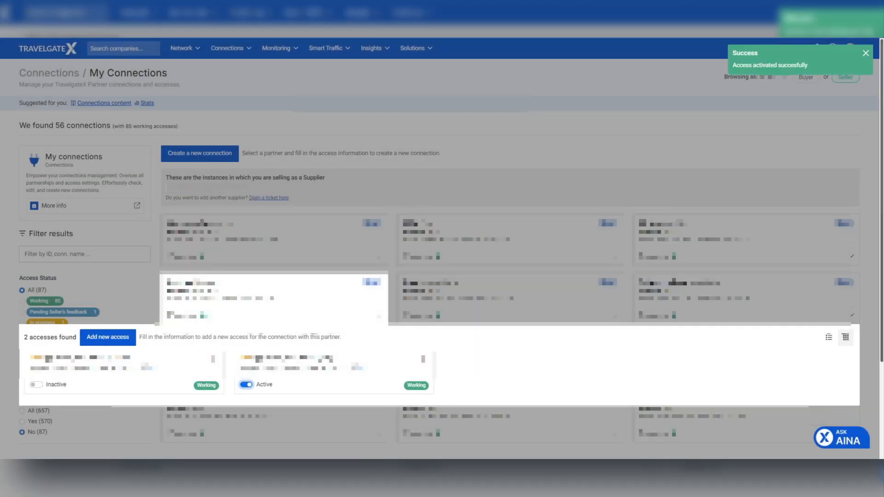